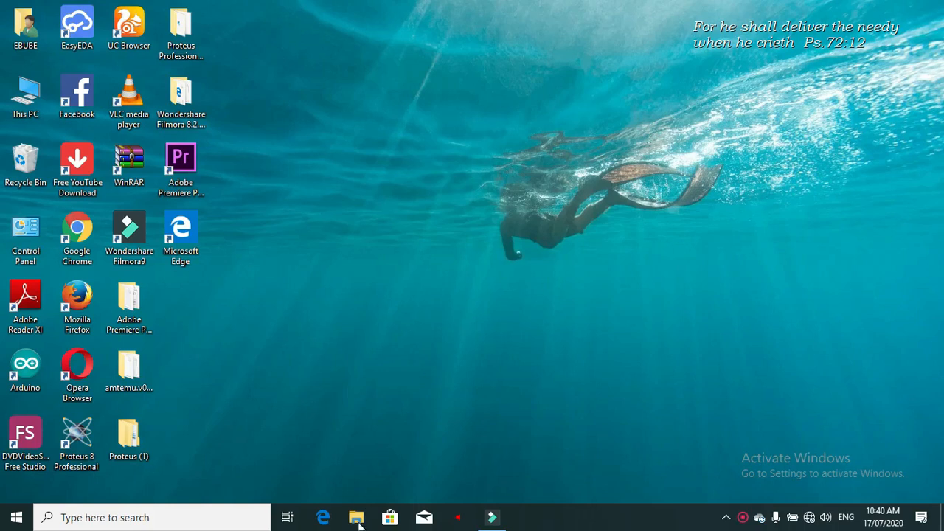
mouse_move(357, 516)
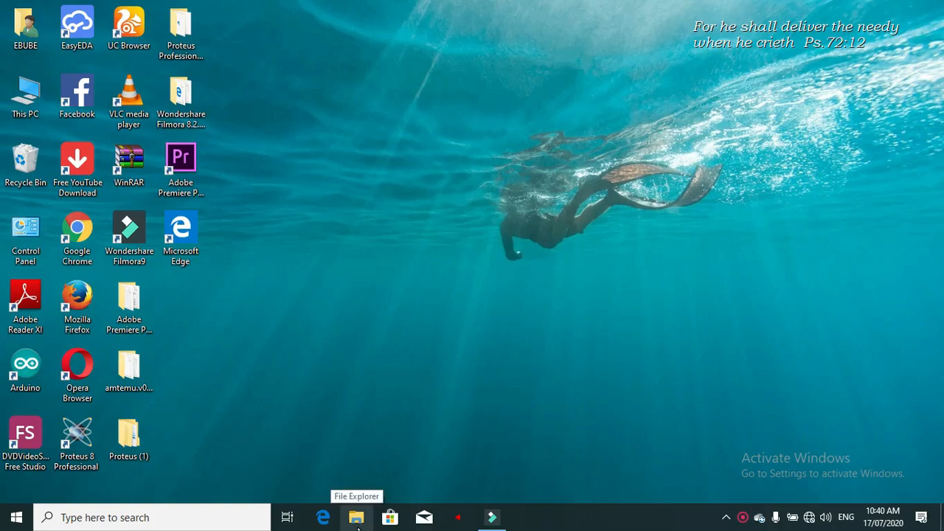
Browse File Explorer to C:\Program Files (x86)\Arduino\libraries
click(357, 516)
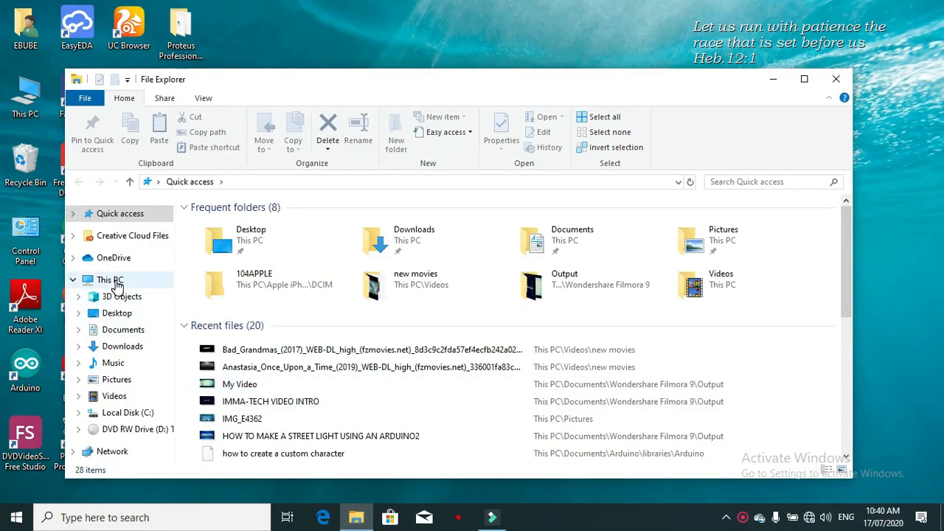
click(109, 280)
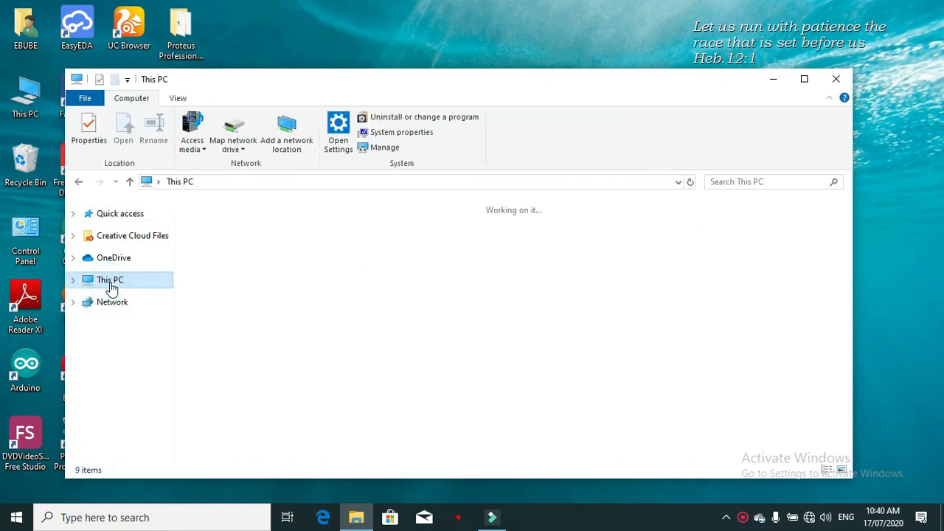
double_click(126, 413)
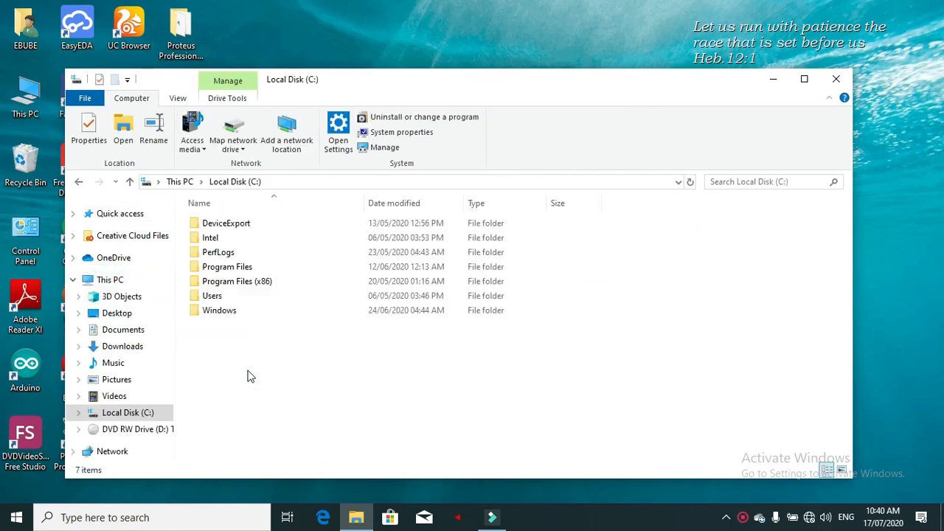
click(236, 280)
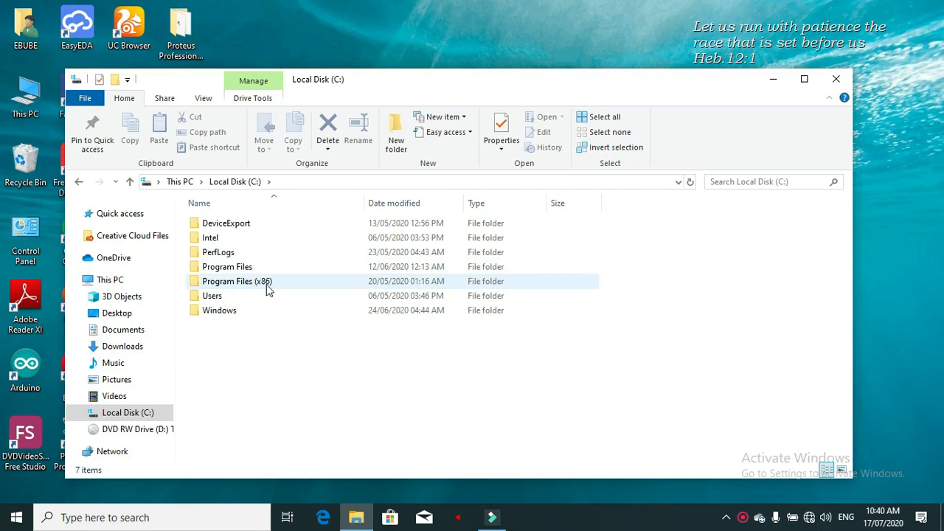
double_click(236, 280)
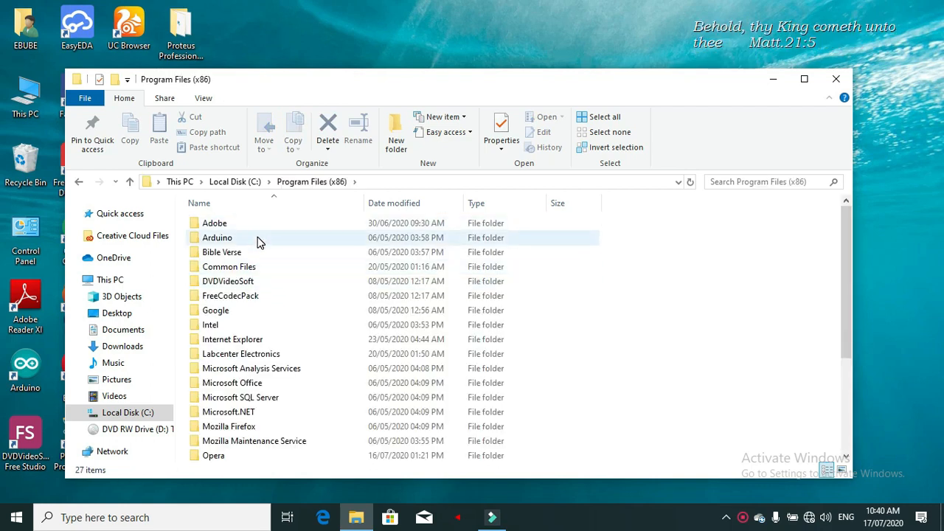
double_click(217, 236)
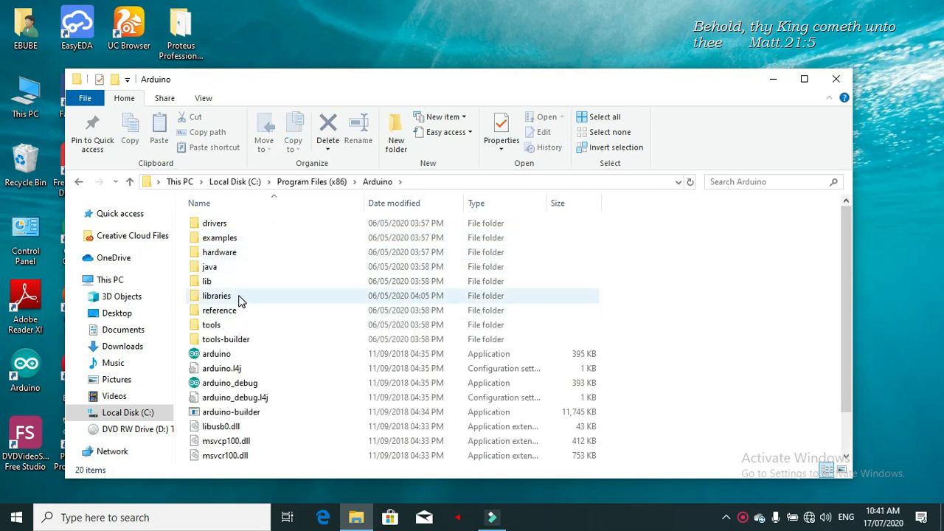
double_click(216, 295)
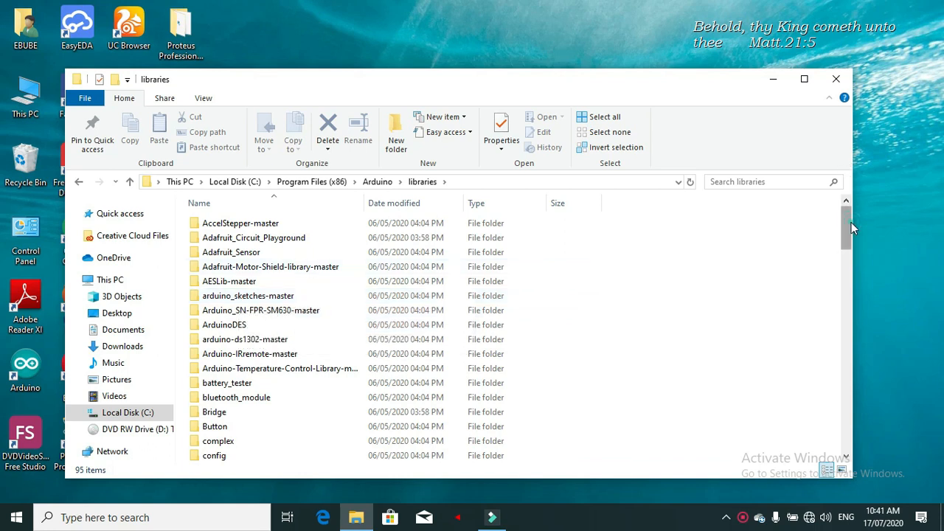
scroll(down, 3)
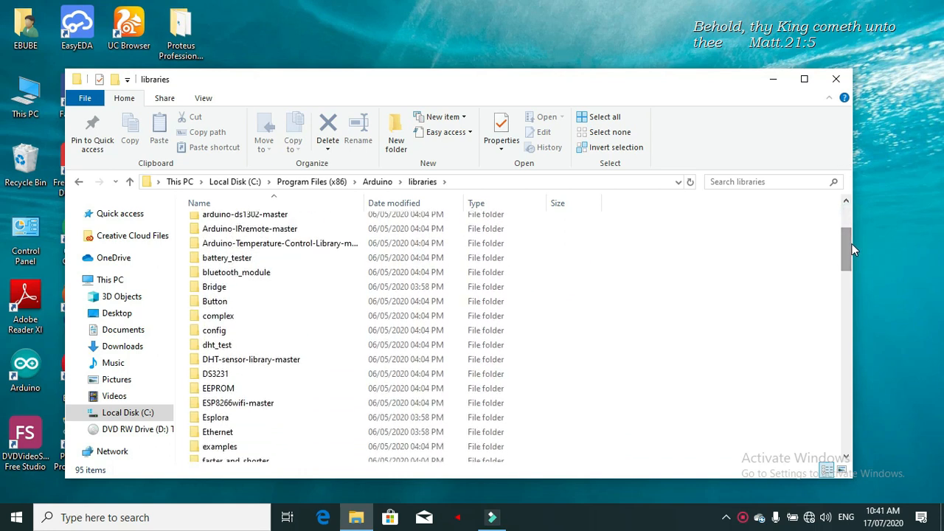
mouse_move(273, 374)
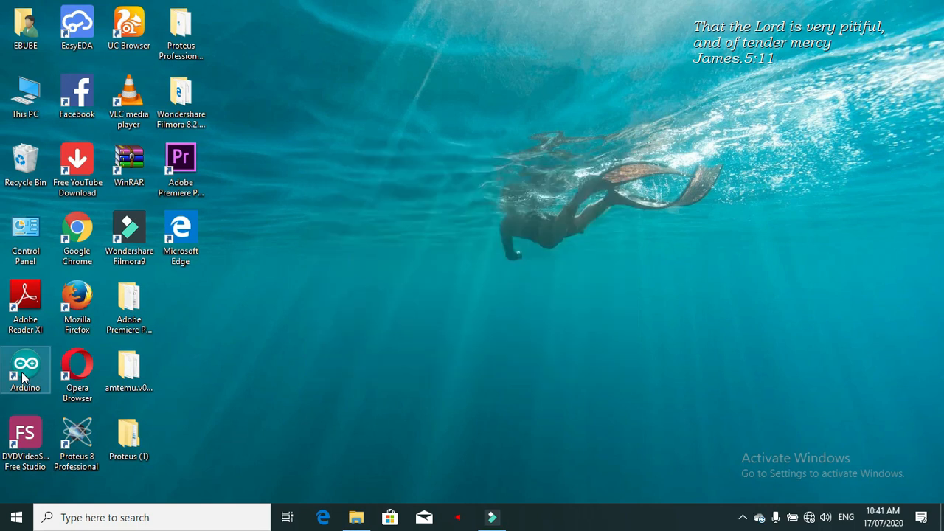
Launch Arduino IDE and open the DS3231_Serial_Easy example from File > Examples
double_click(25, 369)
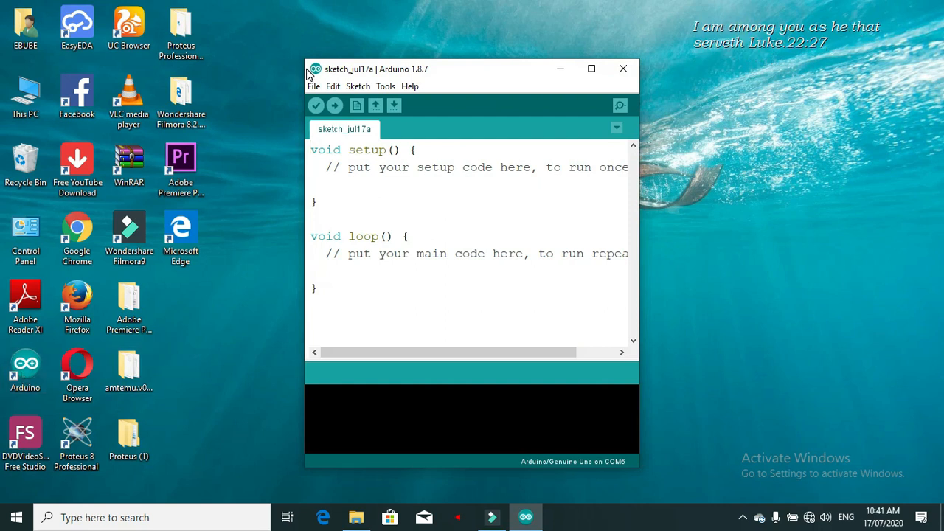
click(312, 86)
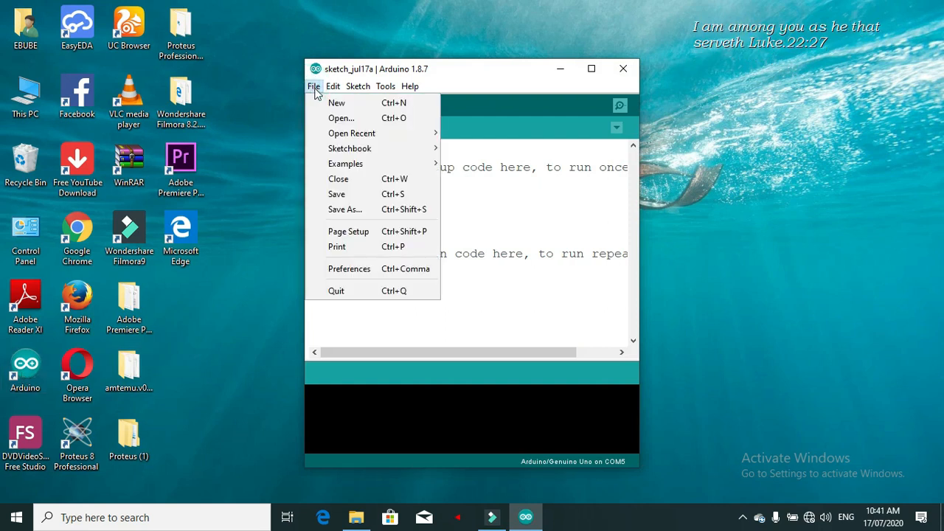
click(345, 163)
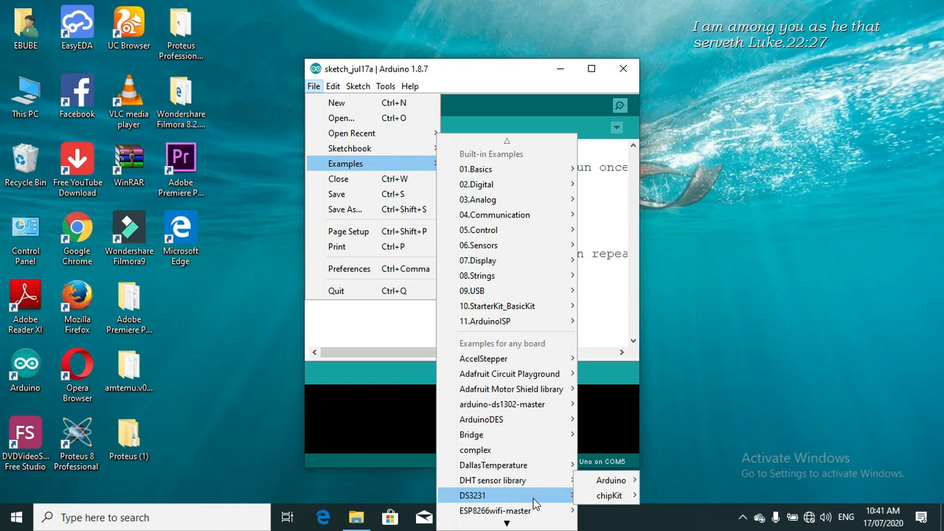
mouse_move(611, 481)
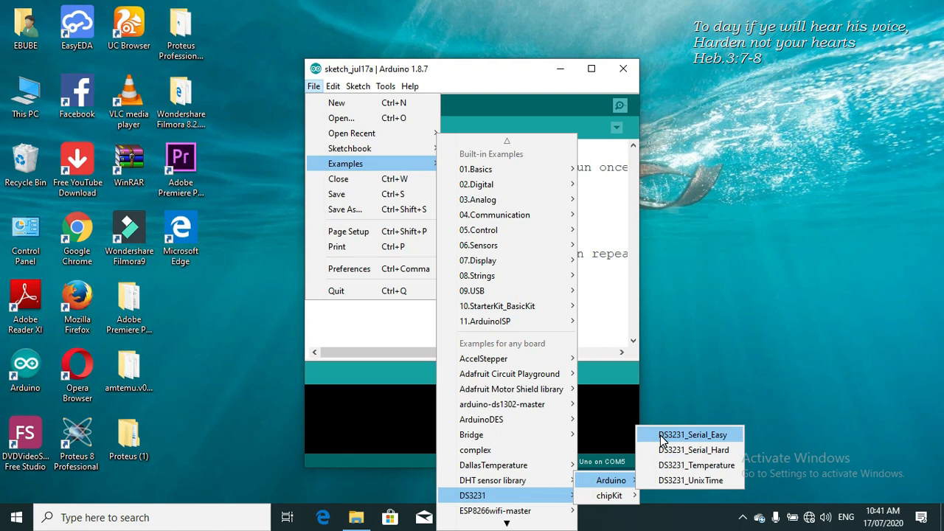
click(690, 434)
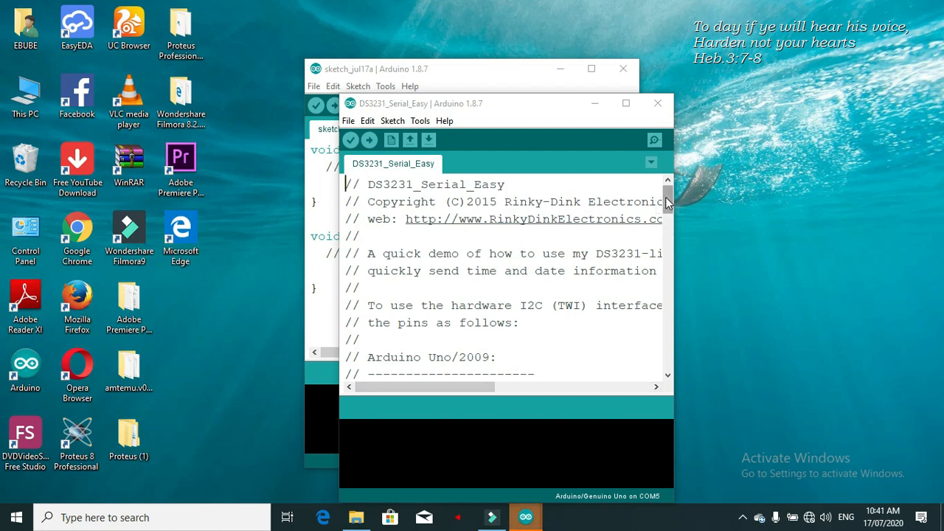
mouse_move(557, 233)
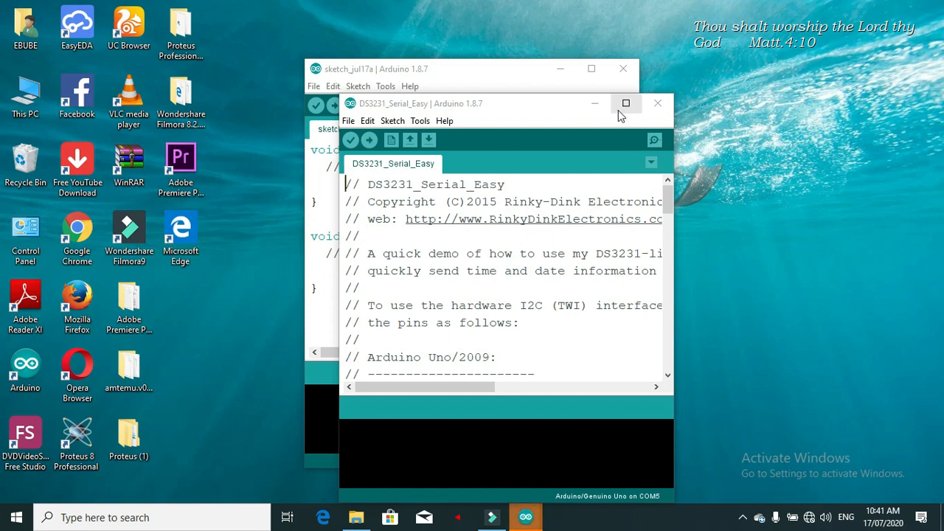
Maximize the sketch, scroll to setup() and uncomment the rtc.setDOW, setTime and setDate lines
click(625, 103)
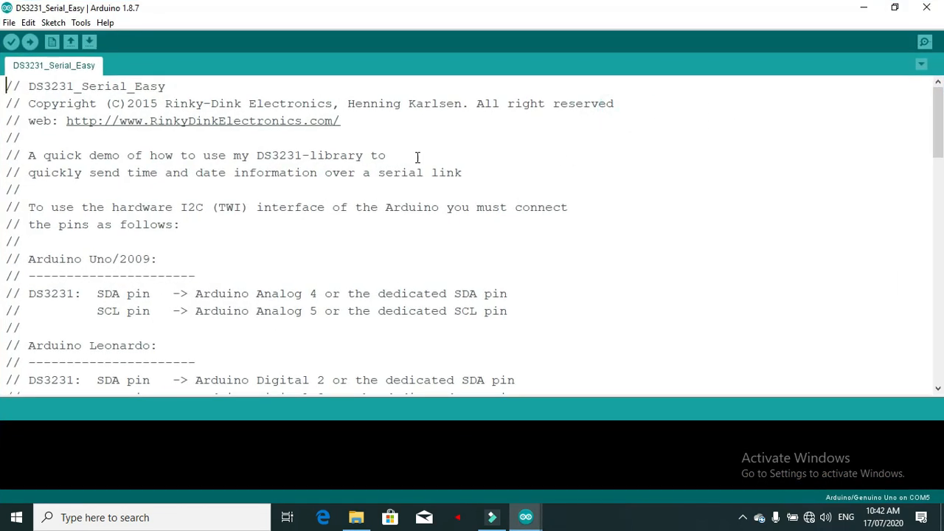
scroll(down, 3)
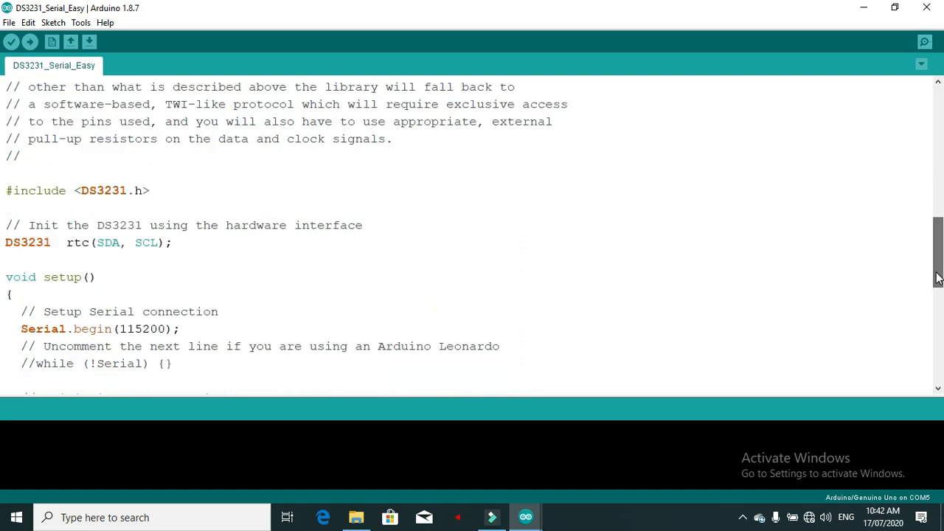
scroll(down, 3)
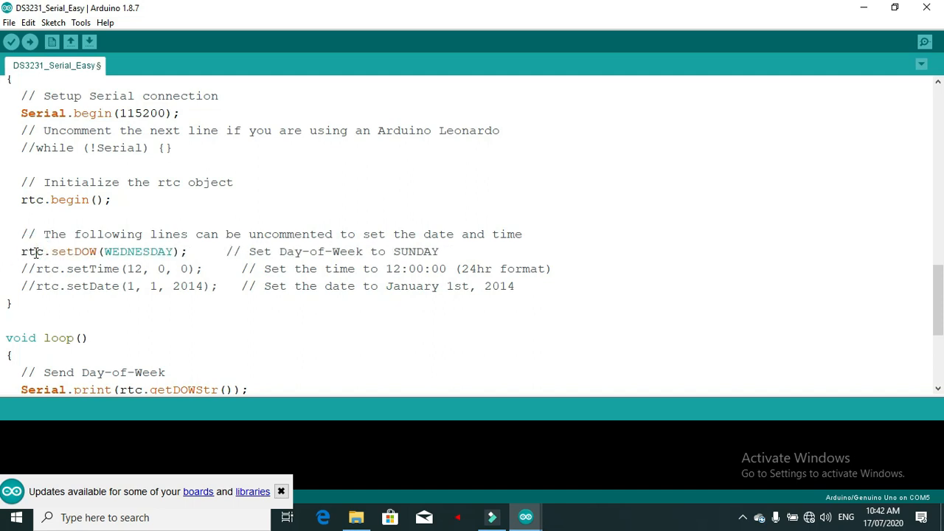
click(30, 268)
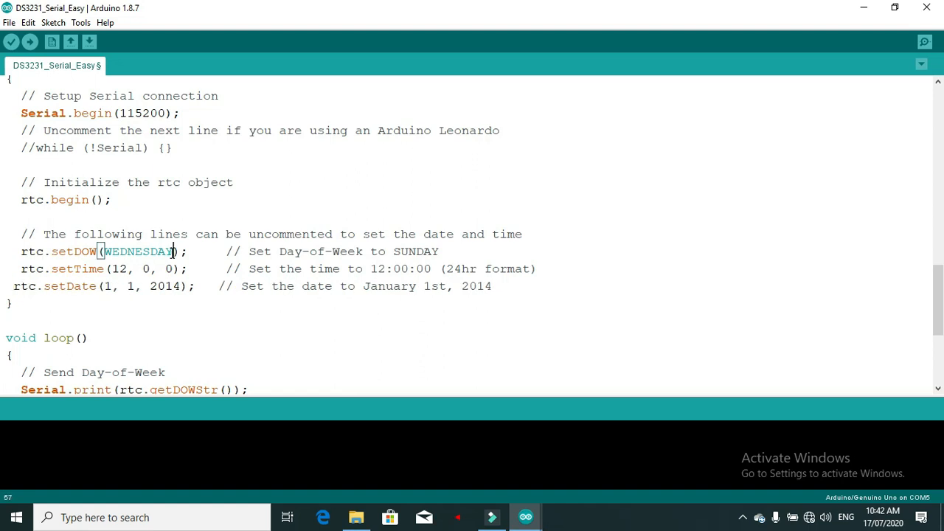
Change the rtc.setDOW argument to FRIDAY
key(Backspace)
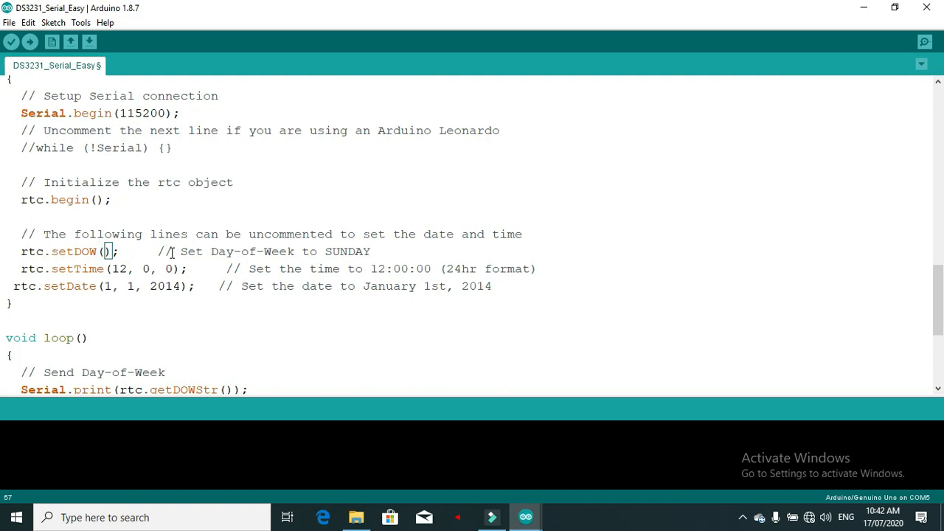
text(fri)
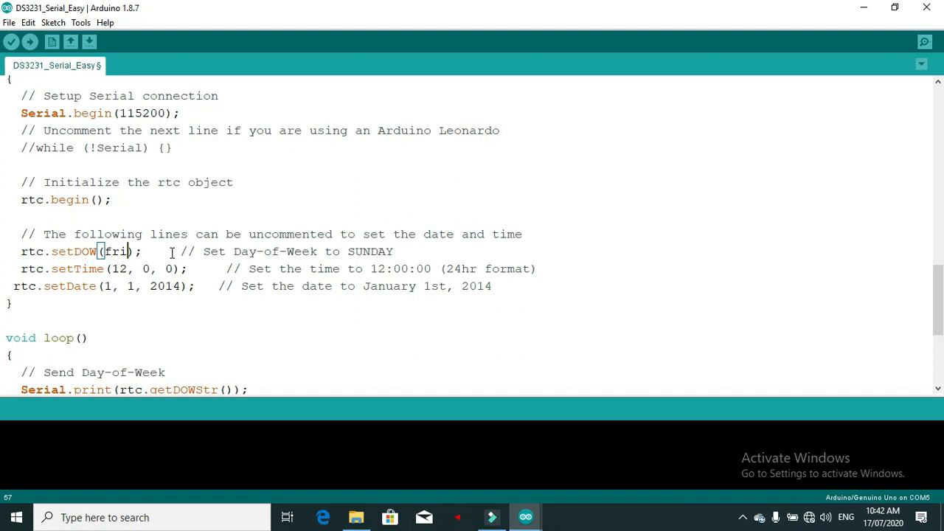
text(day)
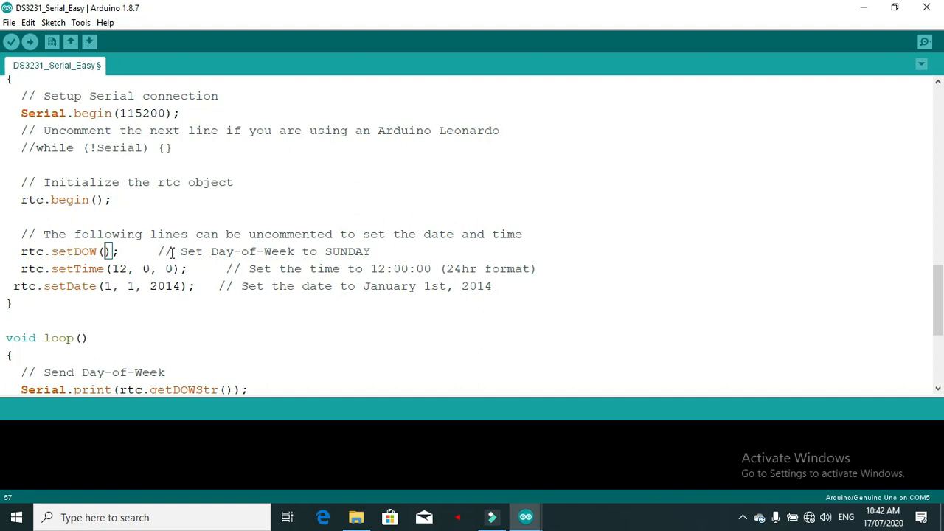
text(FRID)
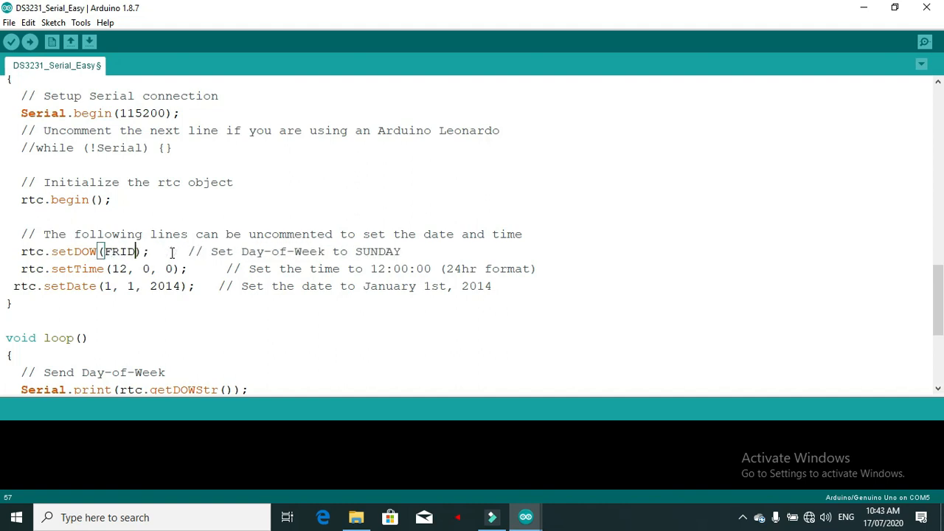
text(AY)
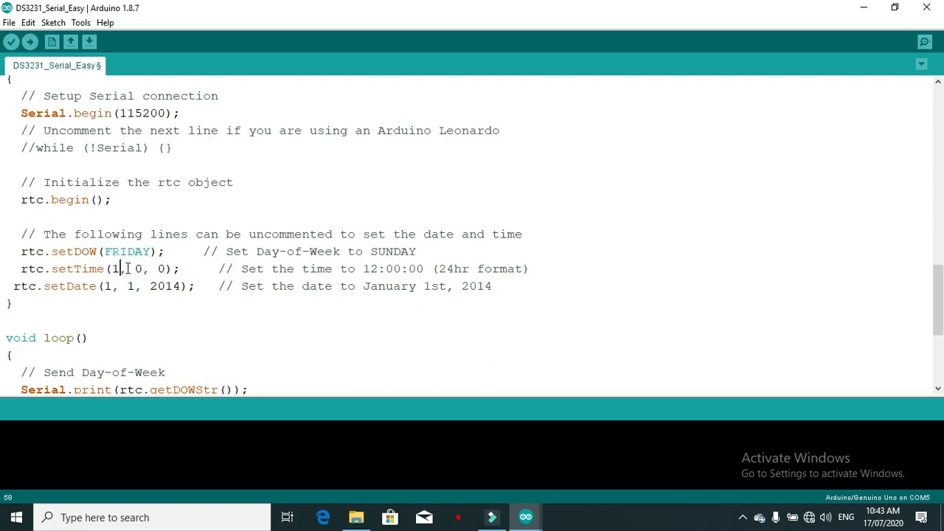
Set rtc.setTime to 10:30:00 and rtc.setDate to 17, 7, 2020
text(0)
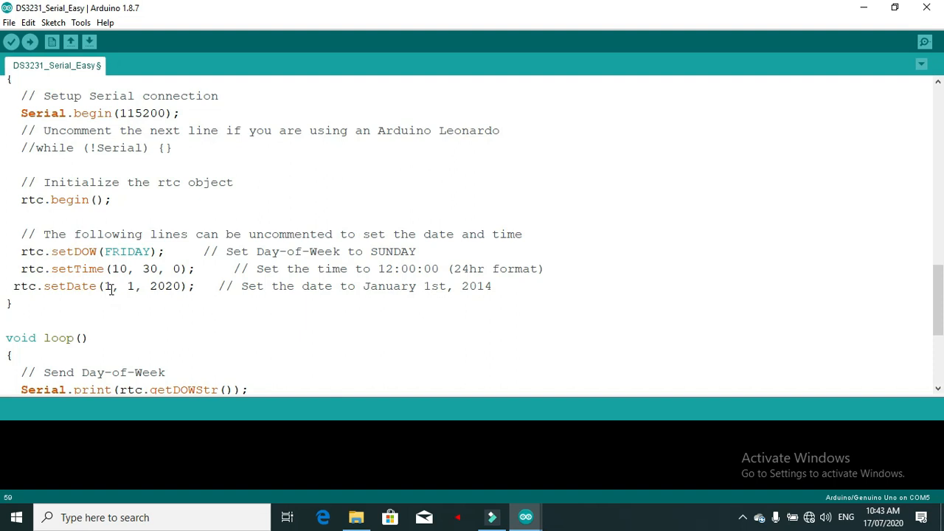
text(17)
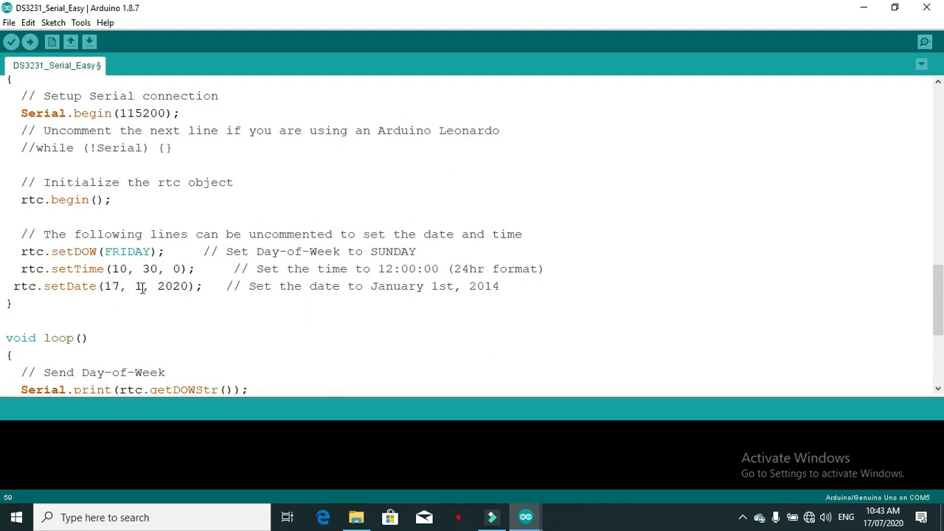
text(7)
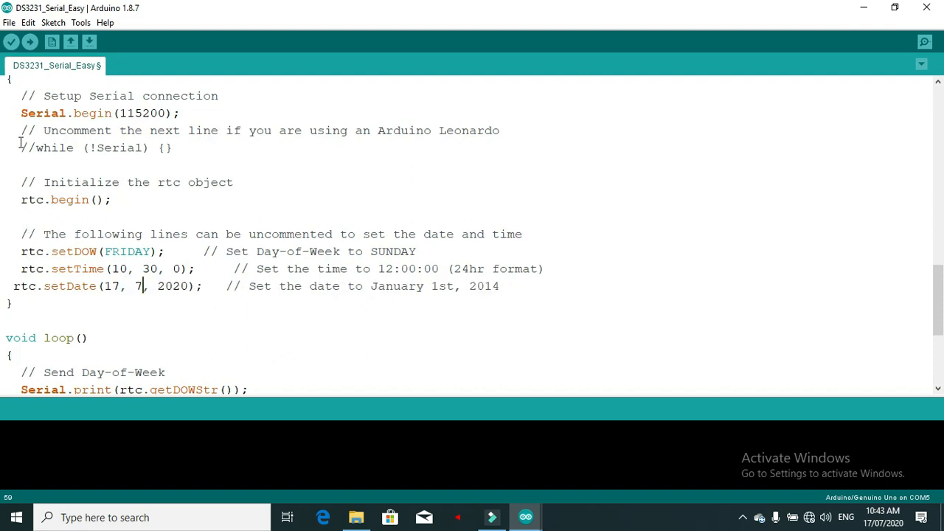
mouse_move(30, 41)
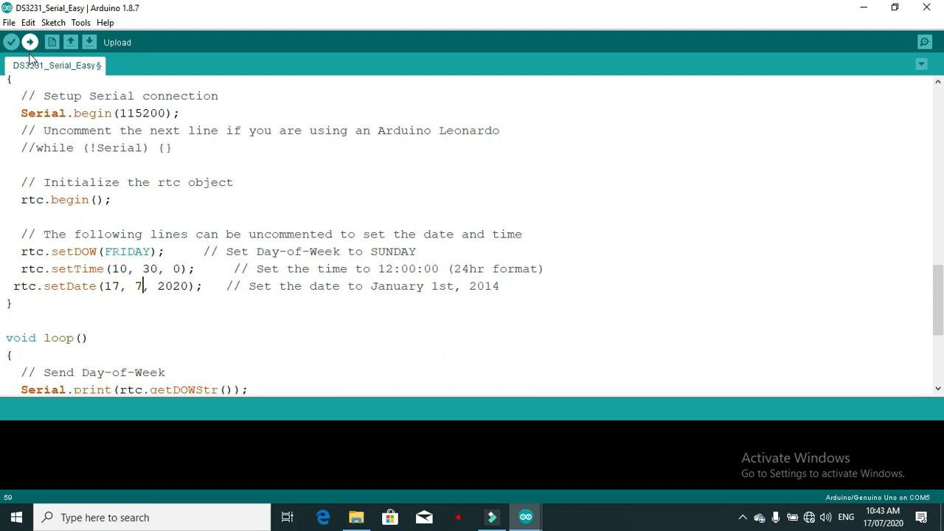
Upload the edited DS3231 sketch to the board until Done uploading is reported
click(30, 41)
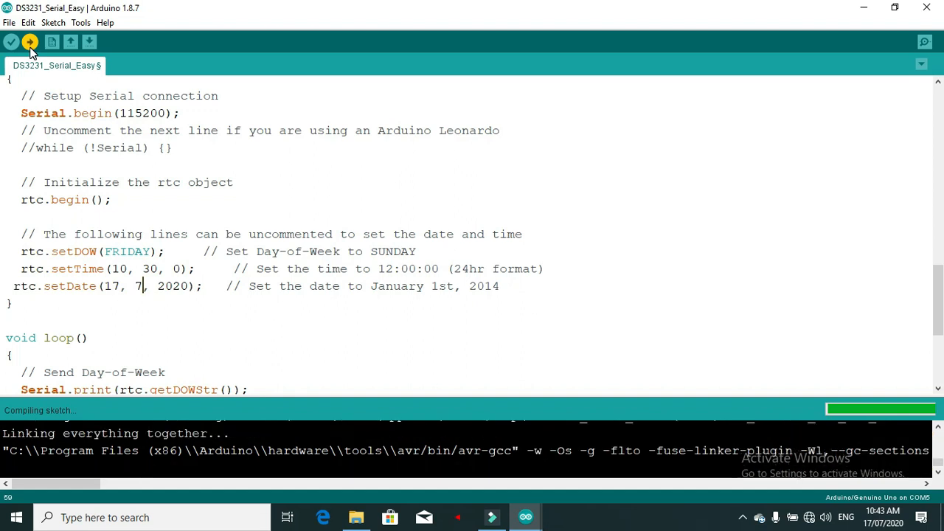
click(29, 42)
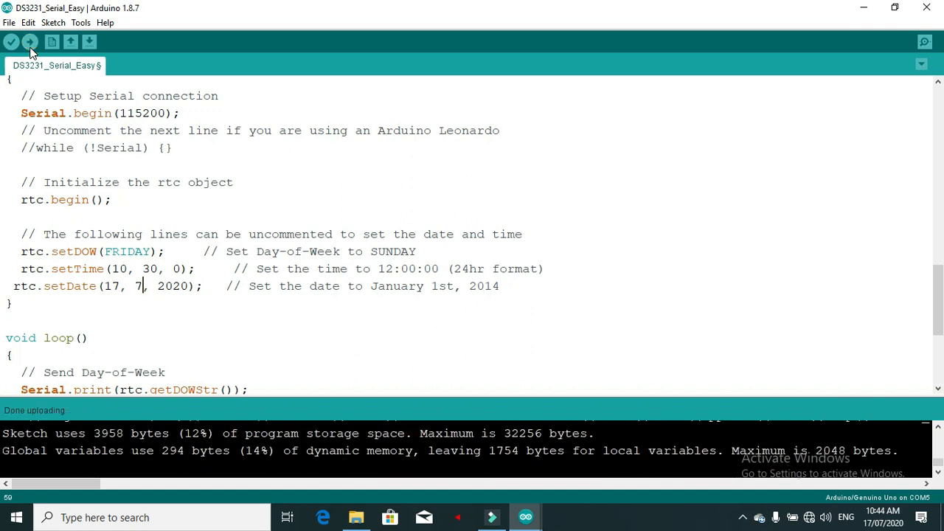
click(53, 41)
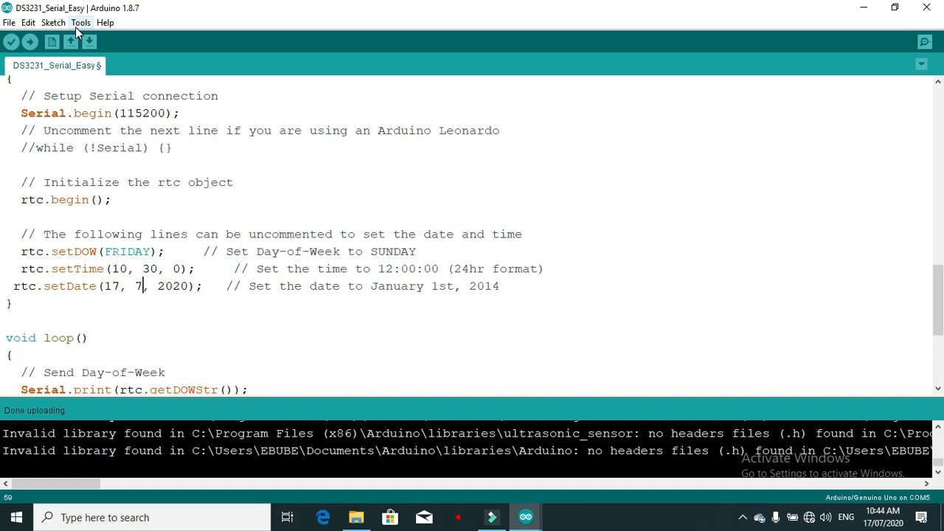
Open the Serial Monitor for COM5 at 115200 baud from the Tools menu
click(79, 23)
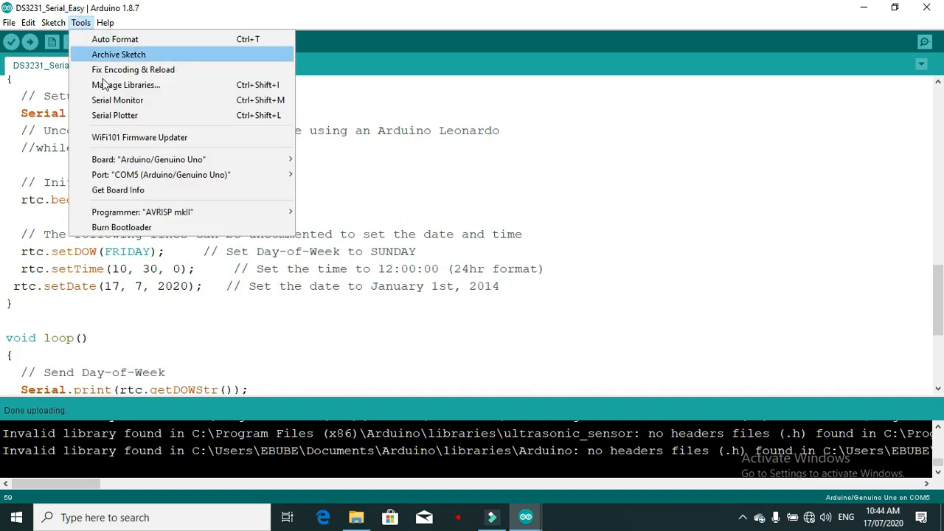
mouse_move(121, 115)
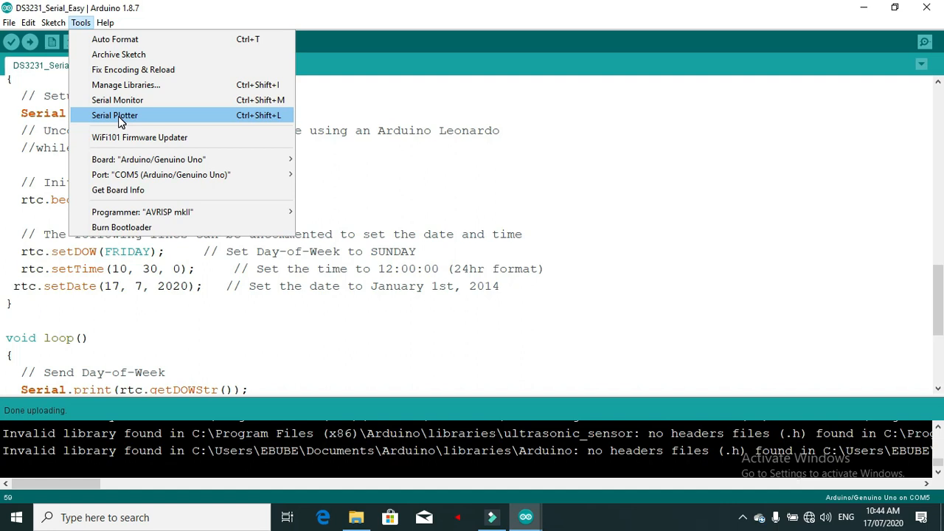
click(116, 100)
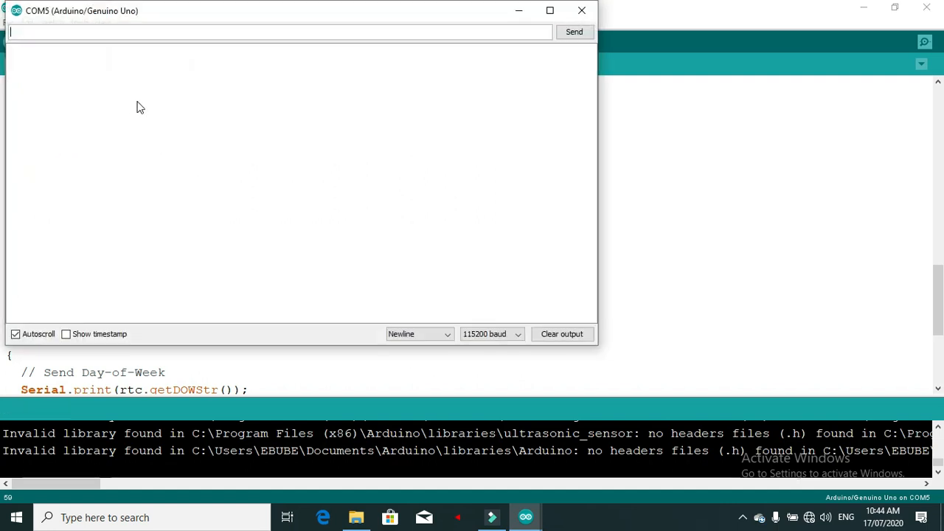